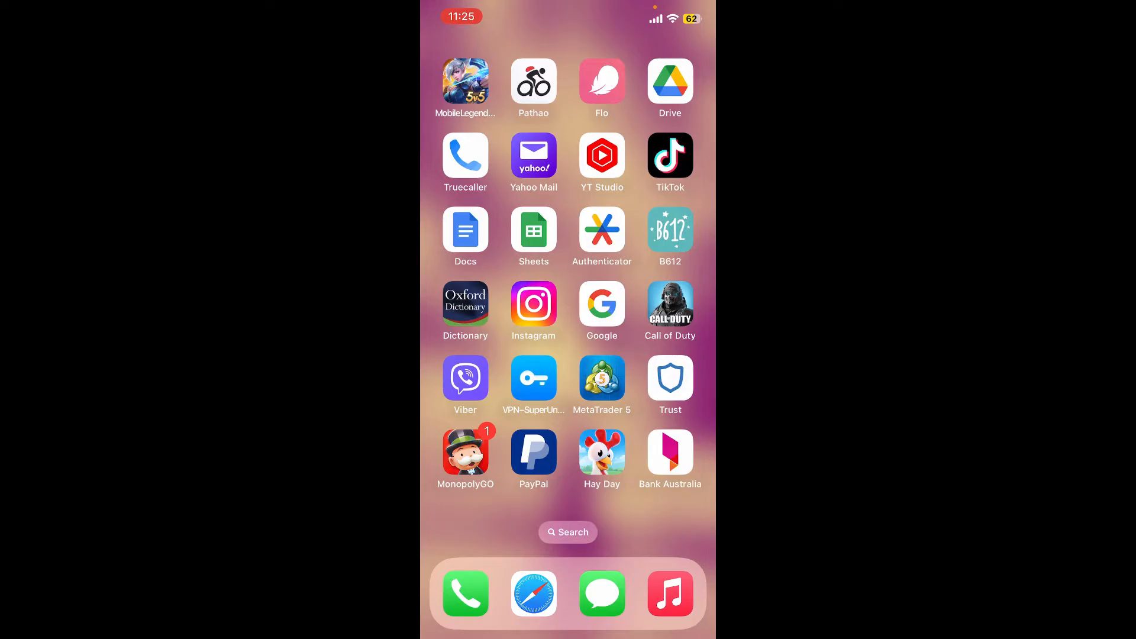
# - Launch the Bank Australia app from the home screen
pyautogui.click(669, 455)
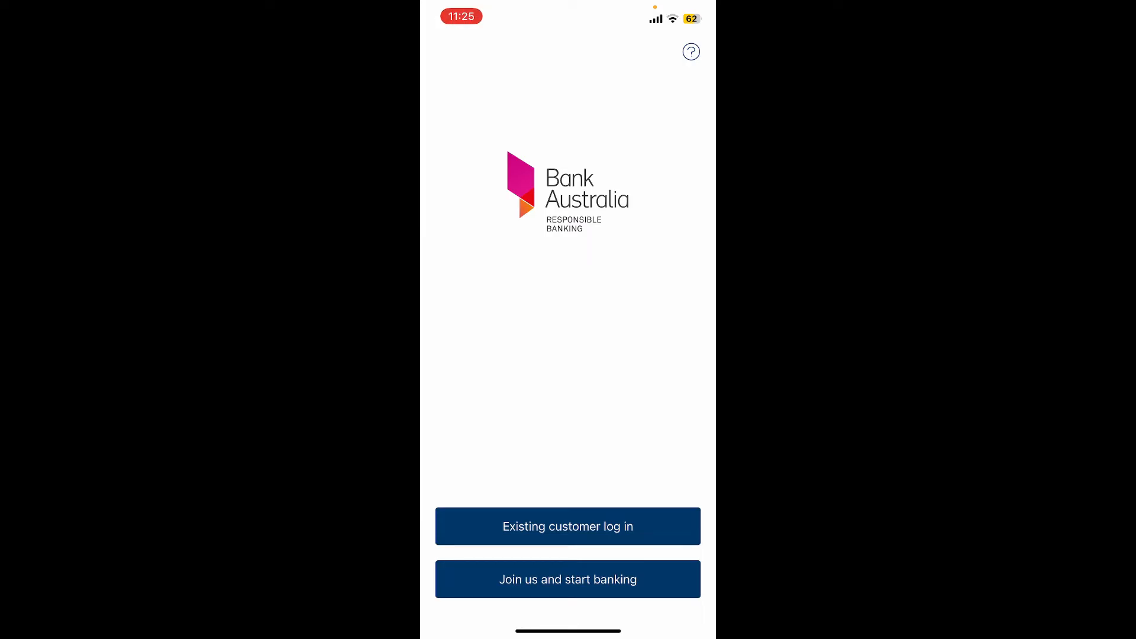
# - Register as an existing customer, entering customer number, password and device name 'iPhone'
pyautogui.click(568, 526)
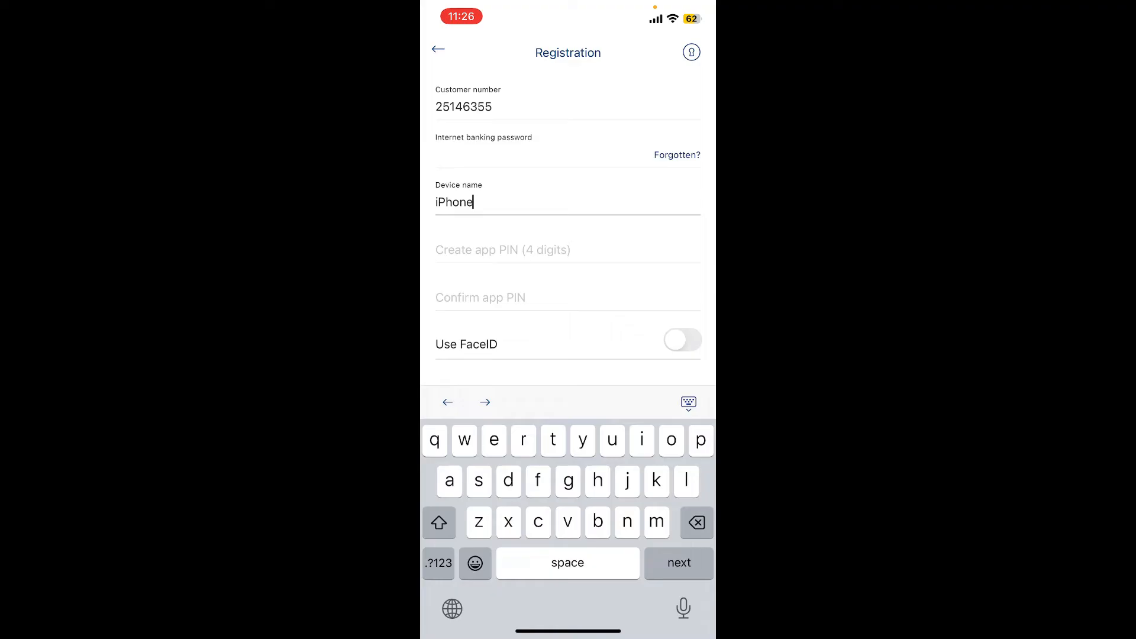
pyautogui.click(678, 563)
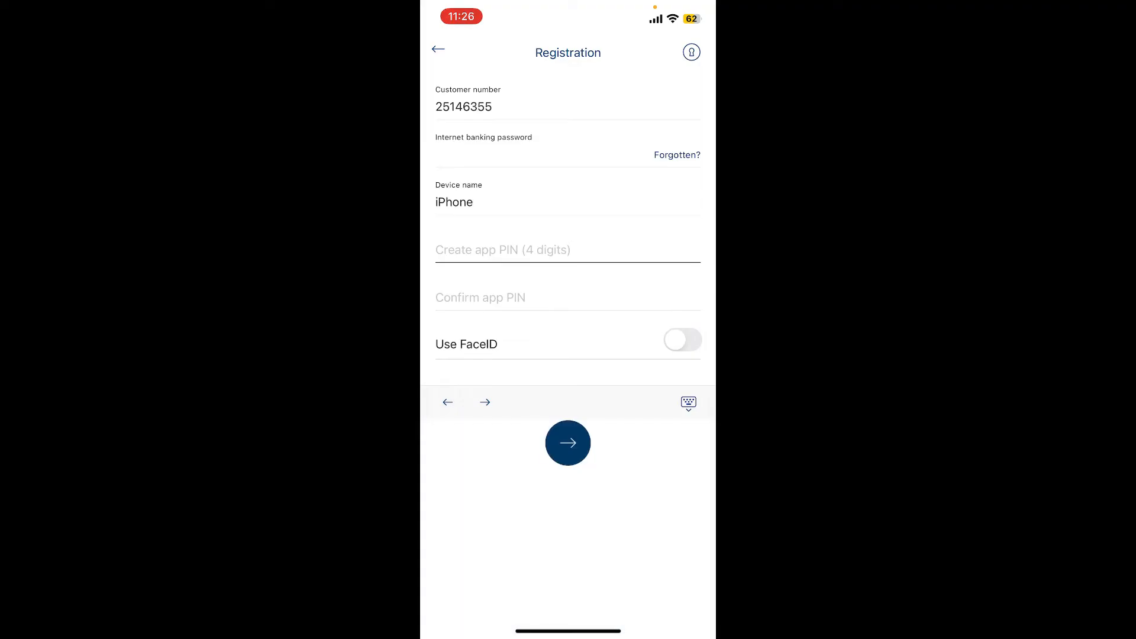
# - Enter the app PIN confirmation and switch on the Use FaceID toggle
pyautogui.scroll(3)
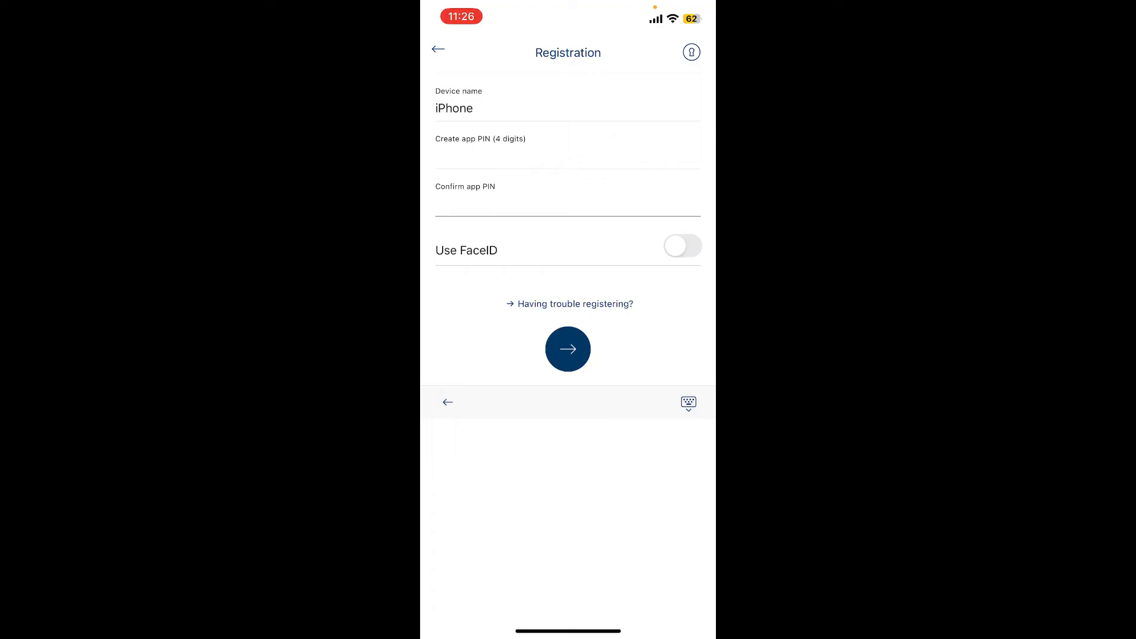
pyautogui.click(568, 152)
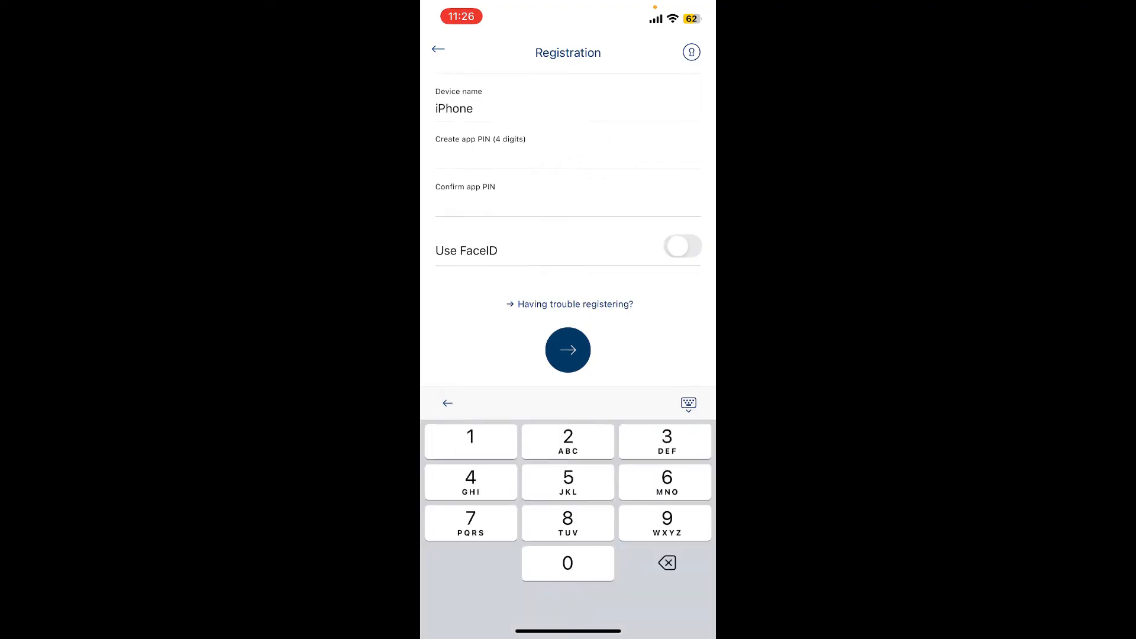
pyautogui.click(681, 247)
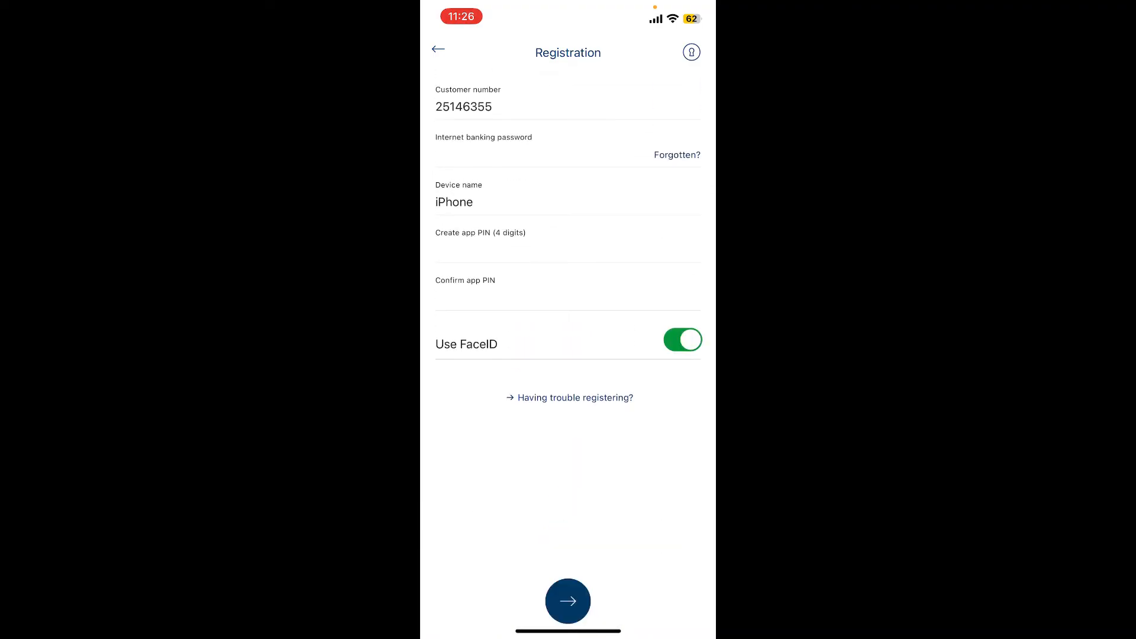